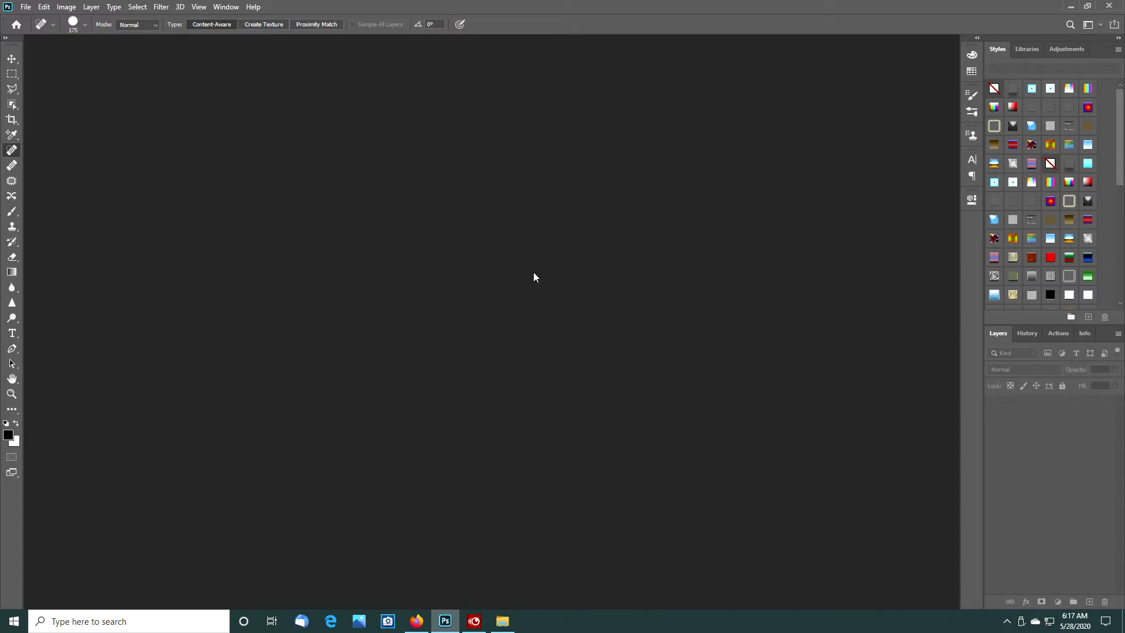
mouse_move(477, 271)
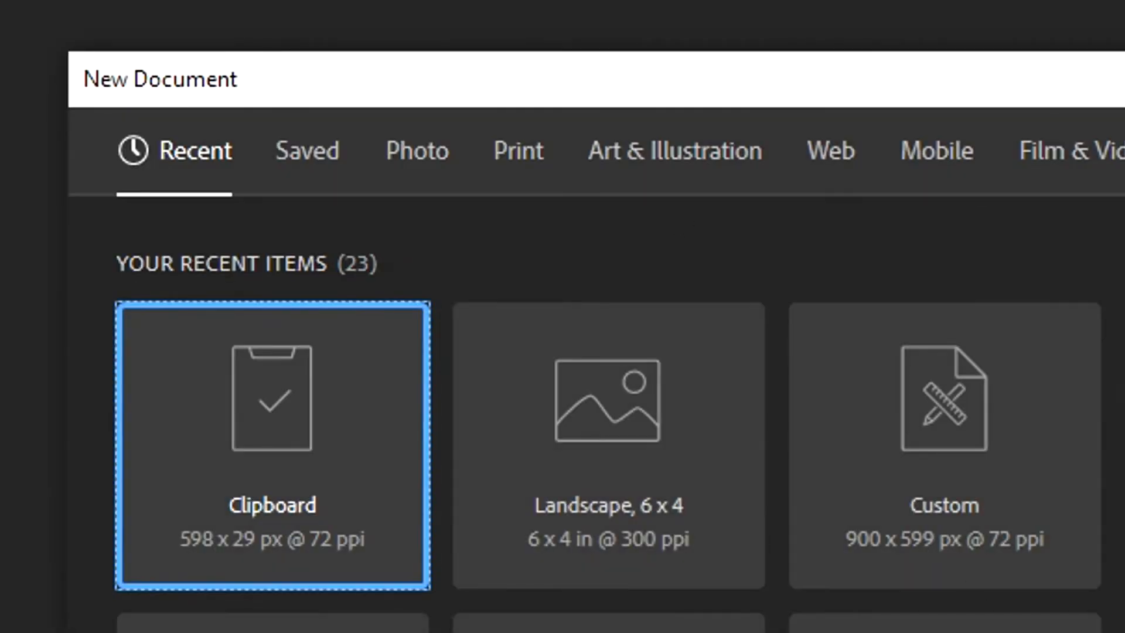
Show the blank Photo presets in the New Document setup
left_click(415, 150)
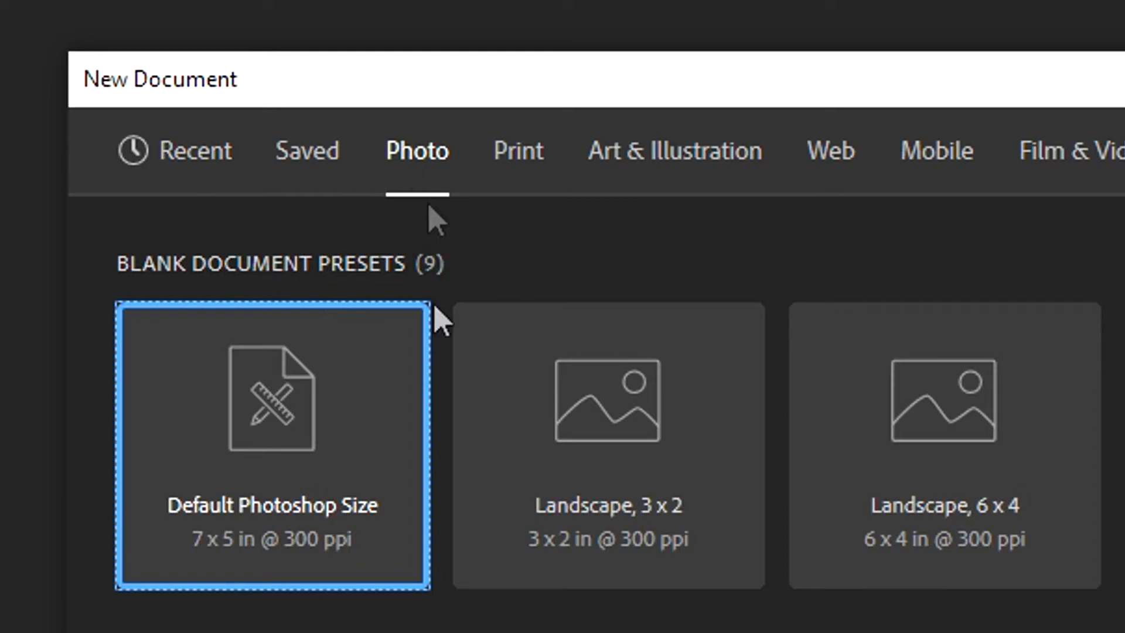
mouse_move(968, 423)
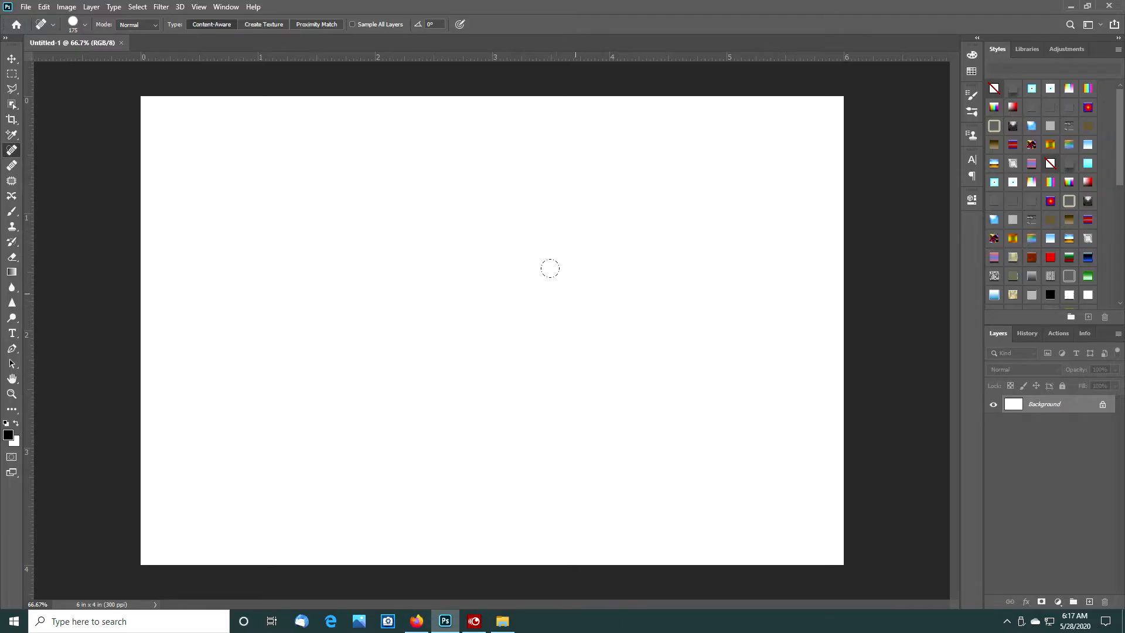
mouse_move(579, 300)
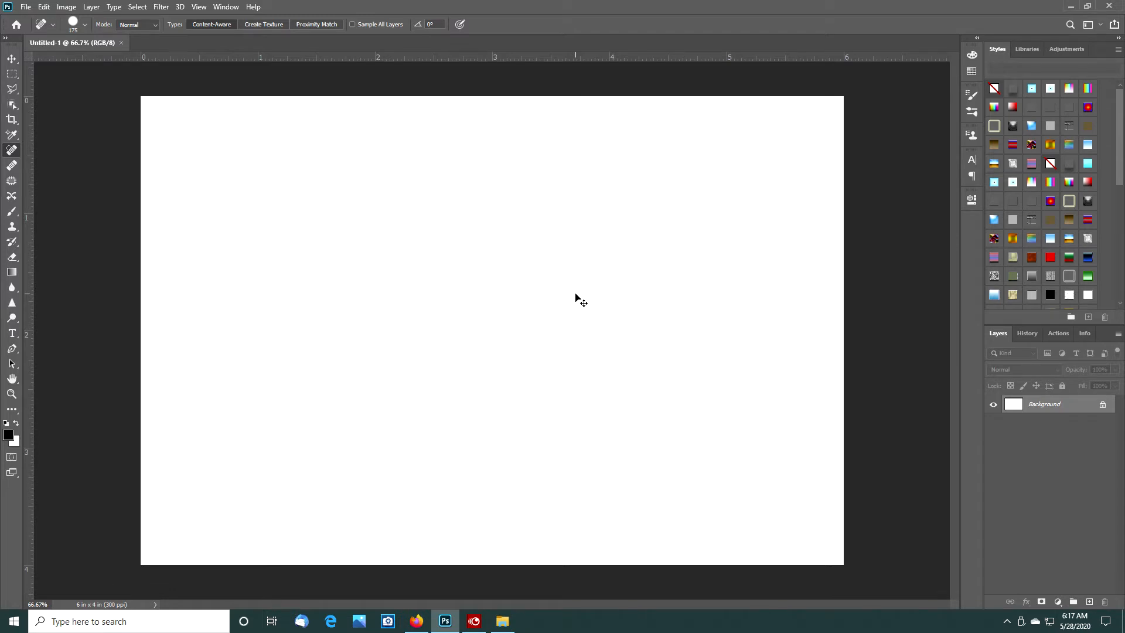
Open Snowbear 1.jpg from the How to source folder
left_click(25, 7)
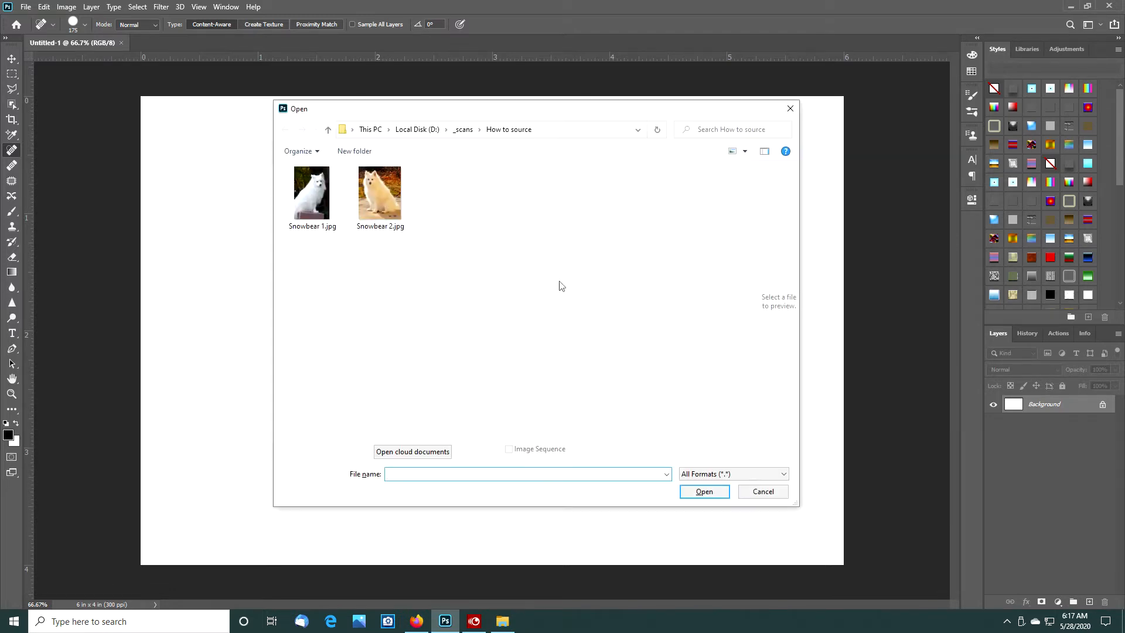
left_click(311, 191)
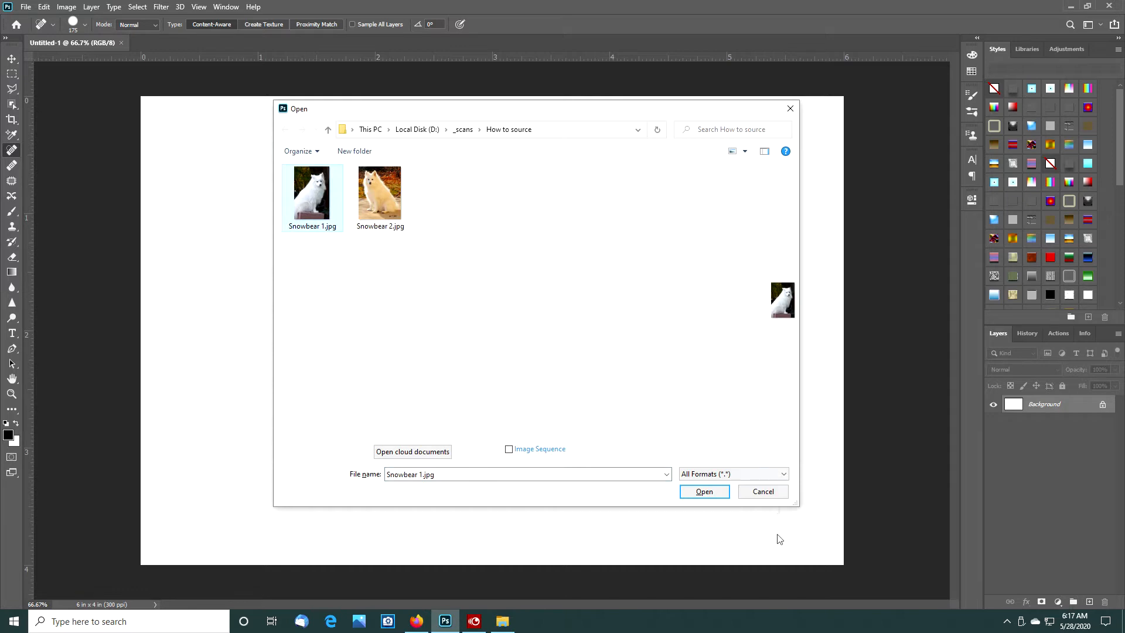
left_click(703, 492)
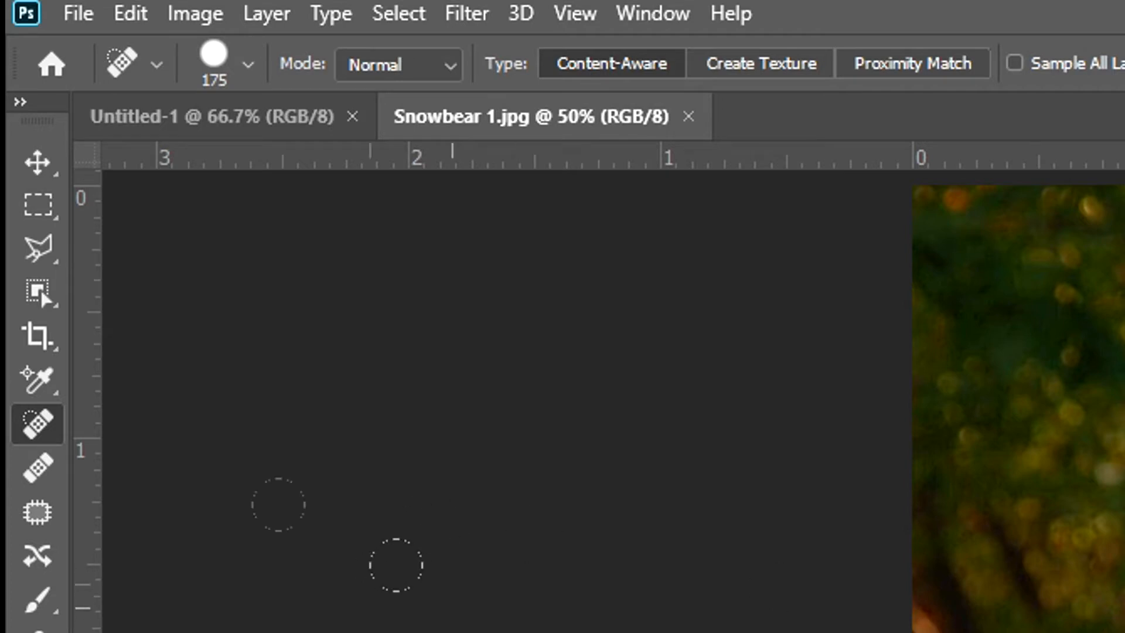
Crop Snowbear 1.jpg to a 3 x 4 in portrait at 300 ppi around the white dog
left_click(38, 337)
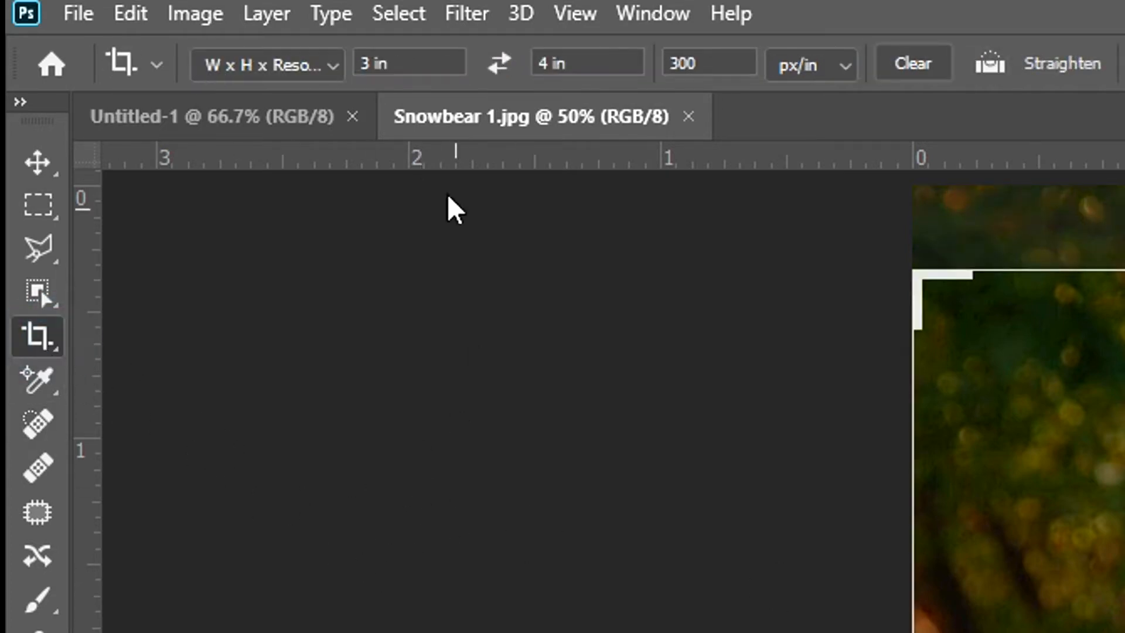
left_click(409, 63)
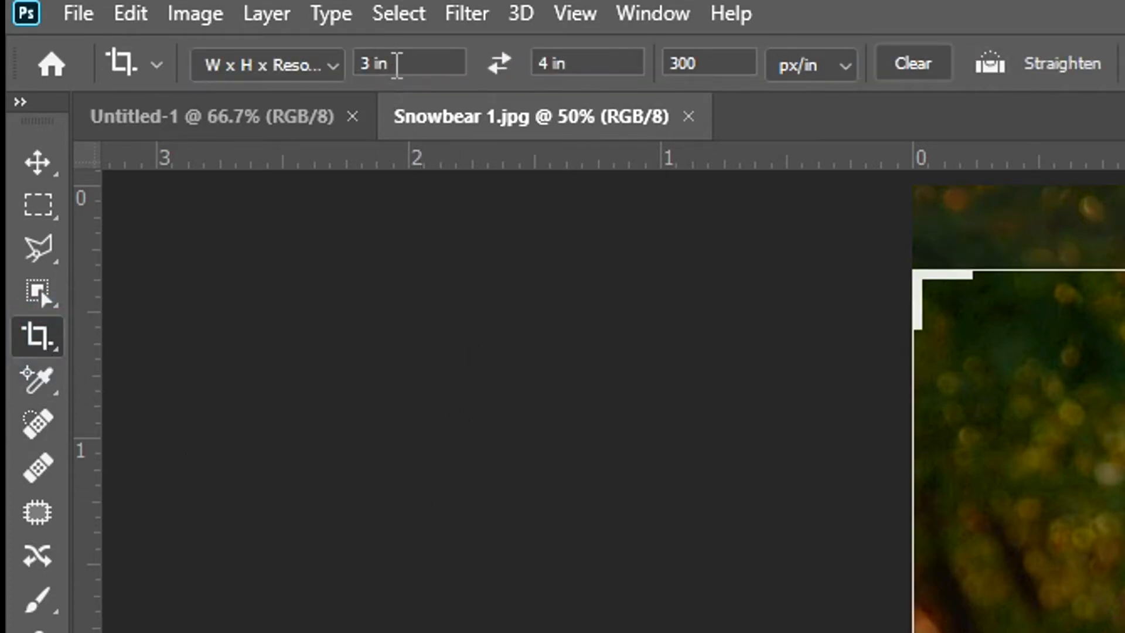
mouse_move(585, 62)
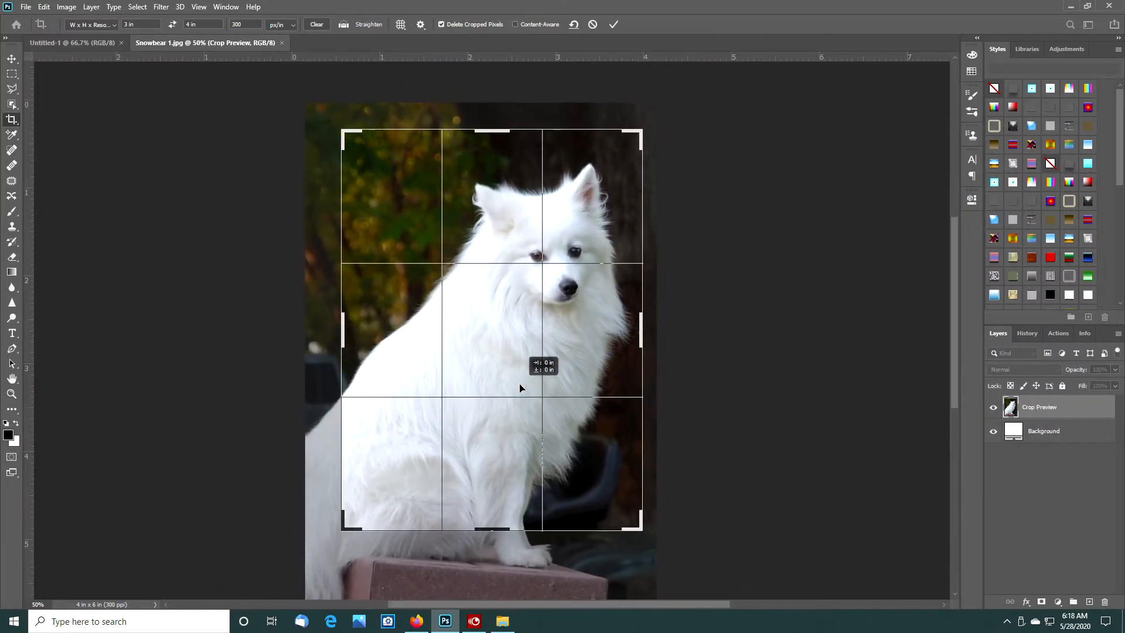
left_click(613, 23)
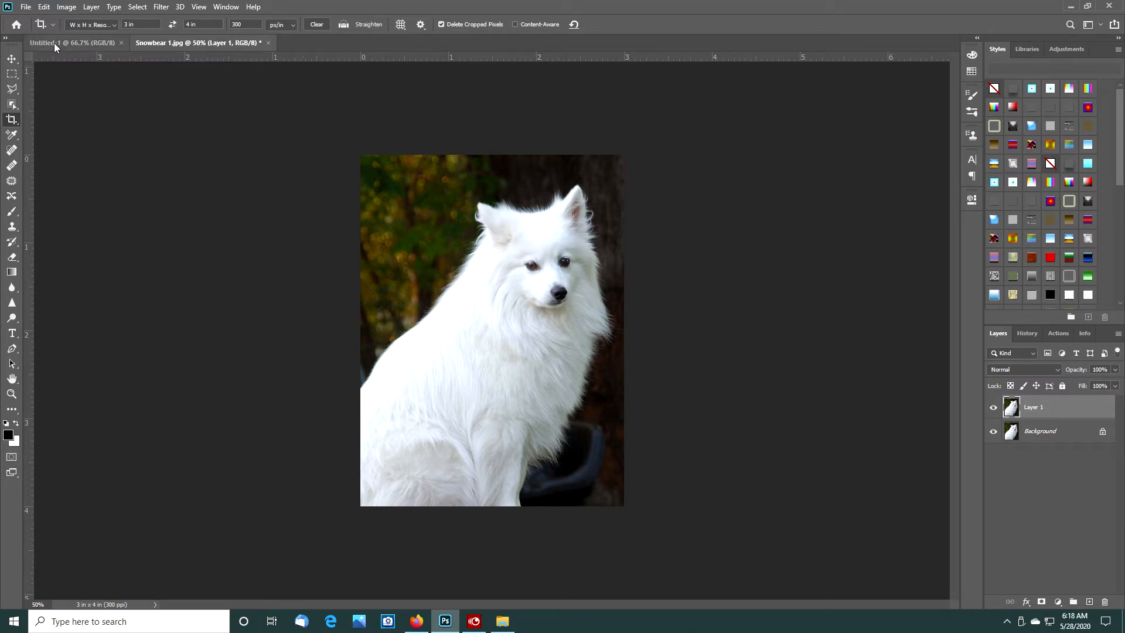
Move the cropped Snowbear 1 layer to fill the left half of the 6 x 4 document
left_click(43, 42)
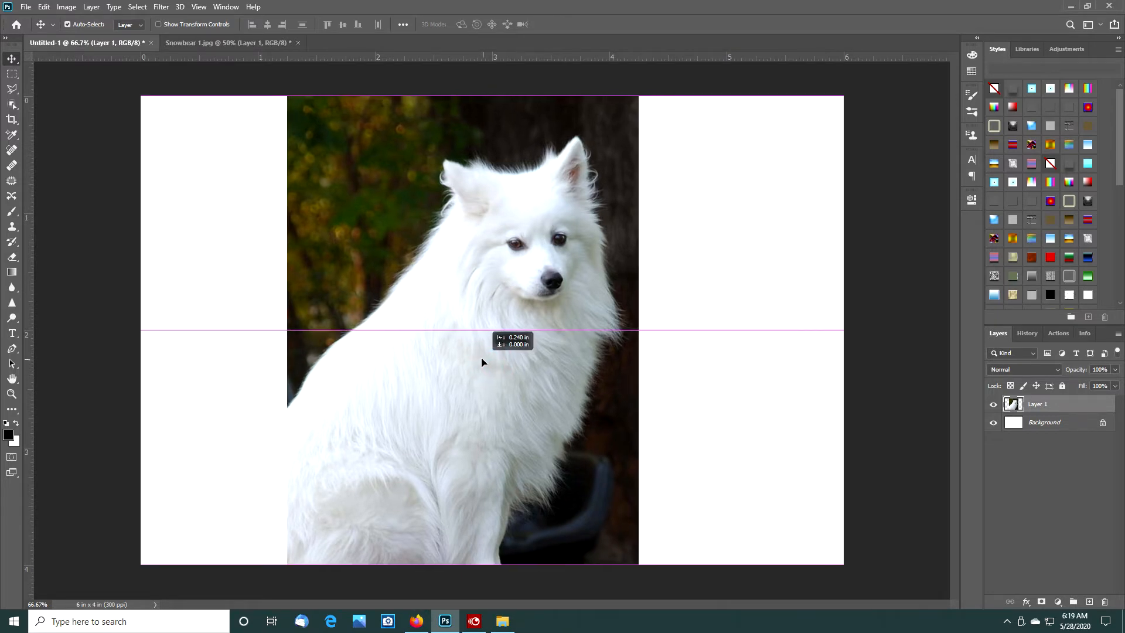
left_click_drag(482, 362, 381, 350)
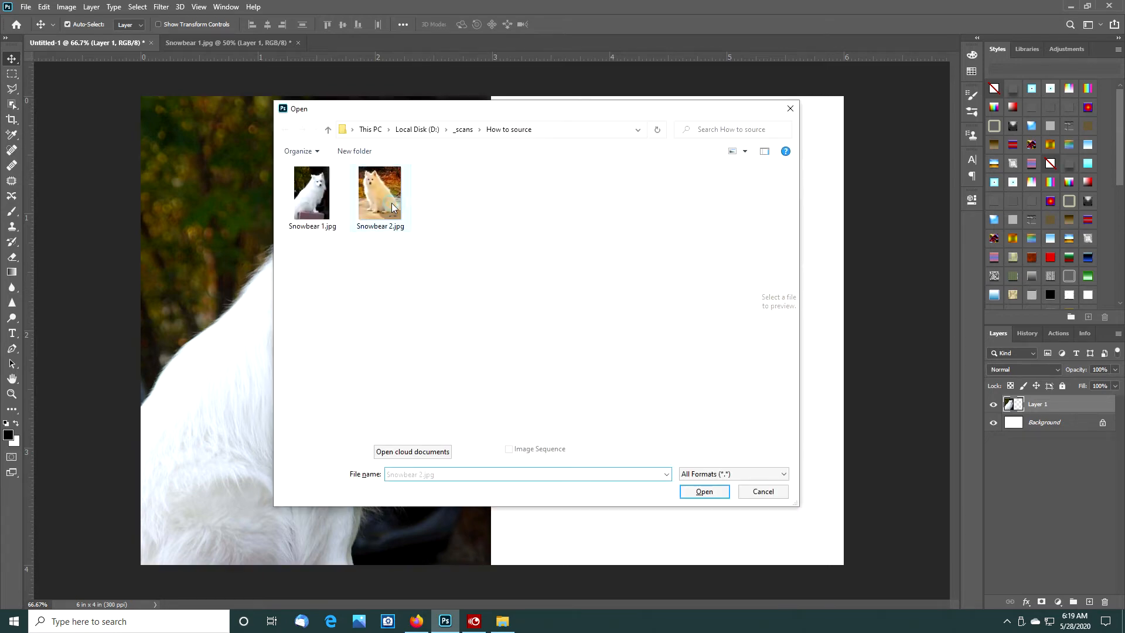
Open Snowbear 2.jpg and start a 3 x 4 in crop frame over it
left_click(704, 491)
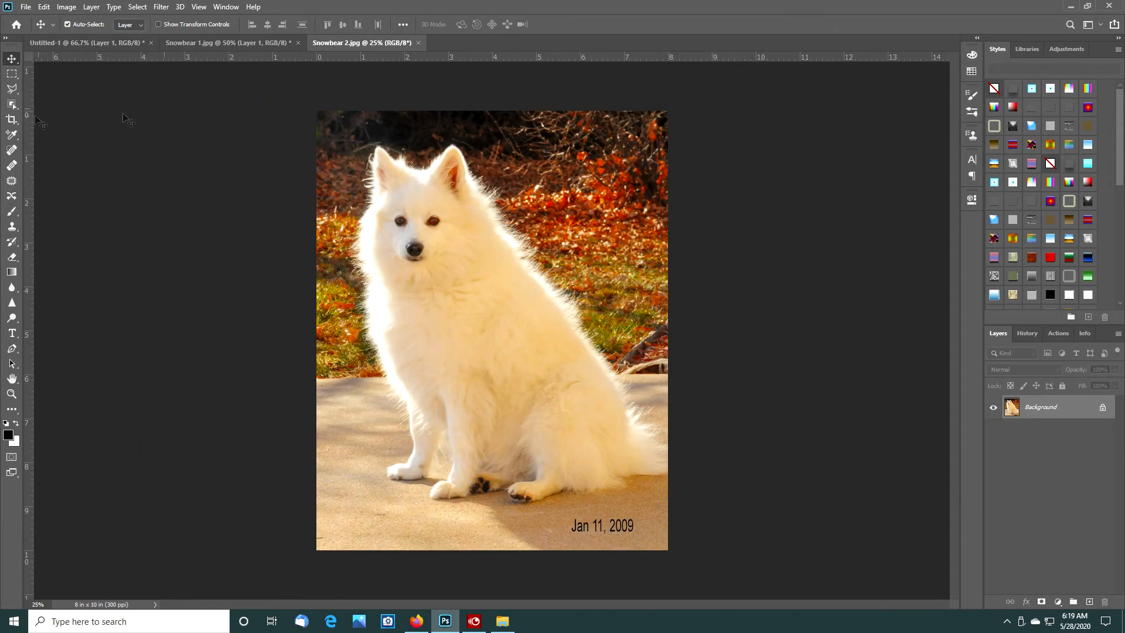
left_click(13, 119)
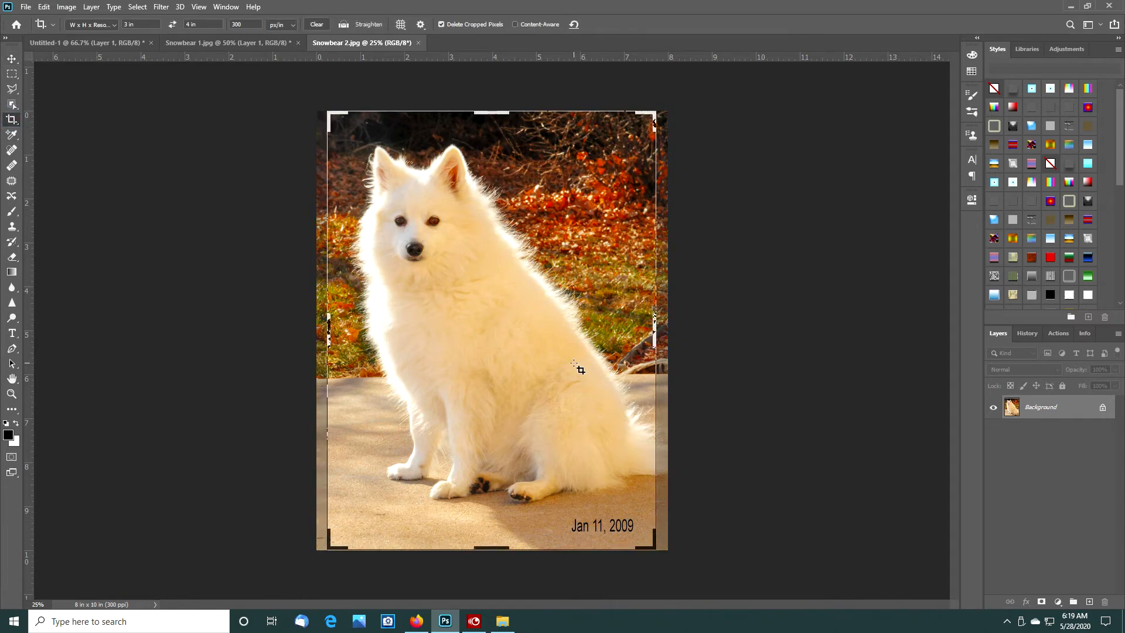
mouse_move(599, 151)
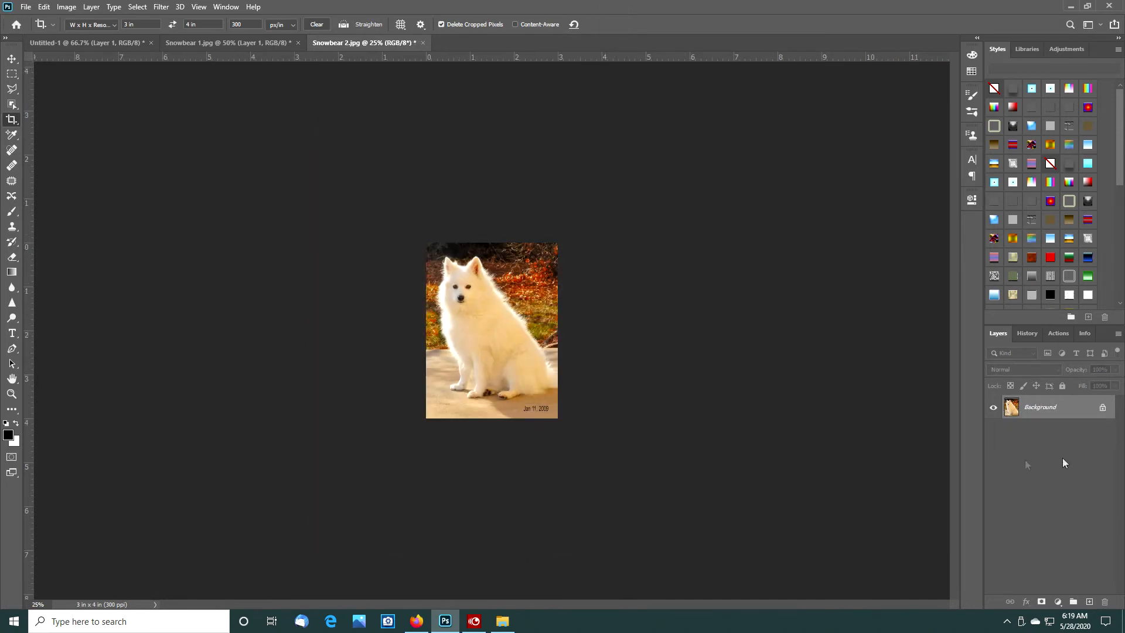
mouse_move(989, 461)
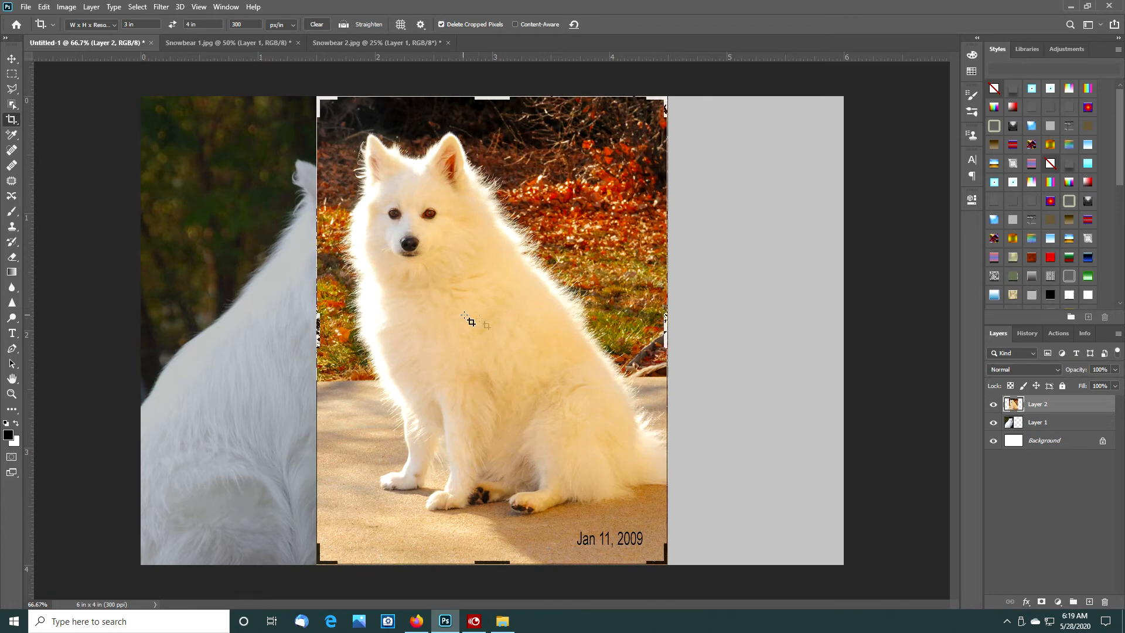
mouse_move(49, 63)
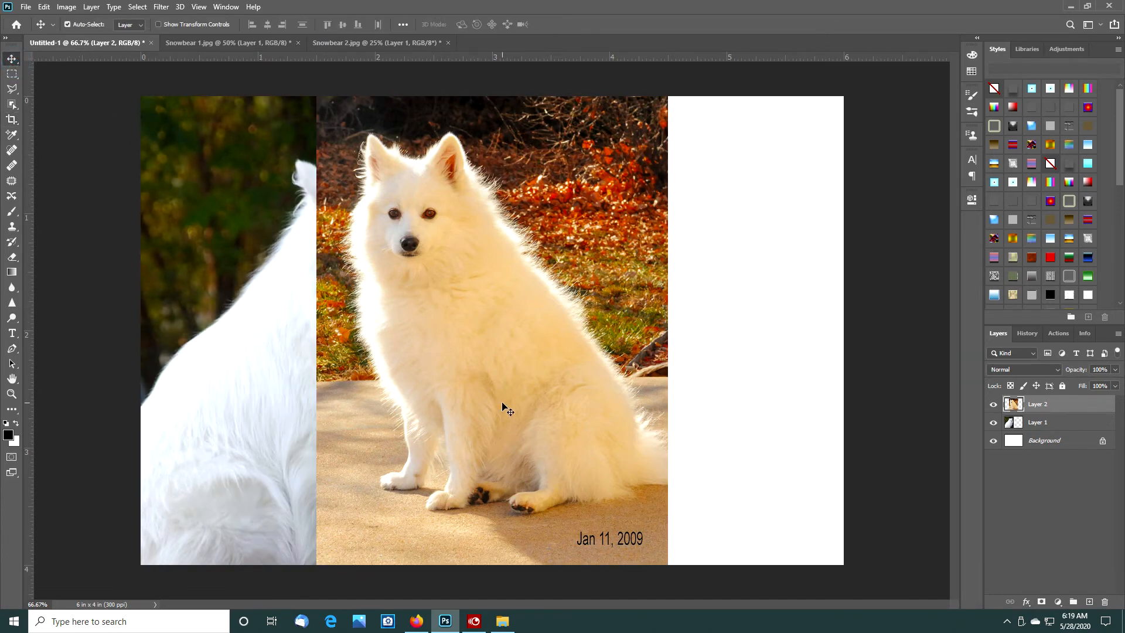
Move the cropped Snowbear 2 layer to the right half beside Snowbear 1
left_click_drag(502, 409, 553, 377)
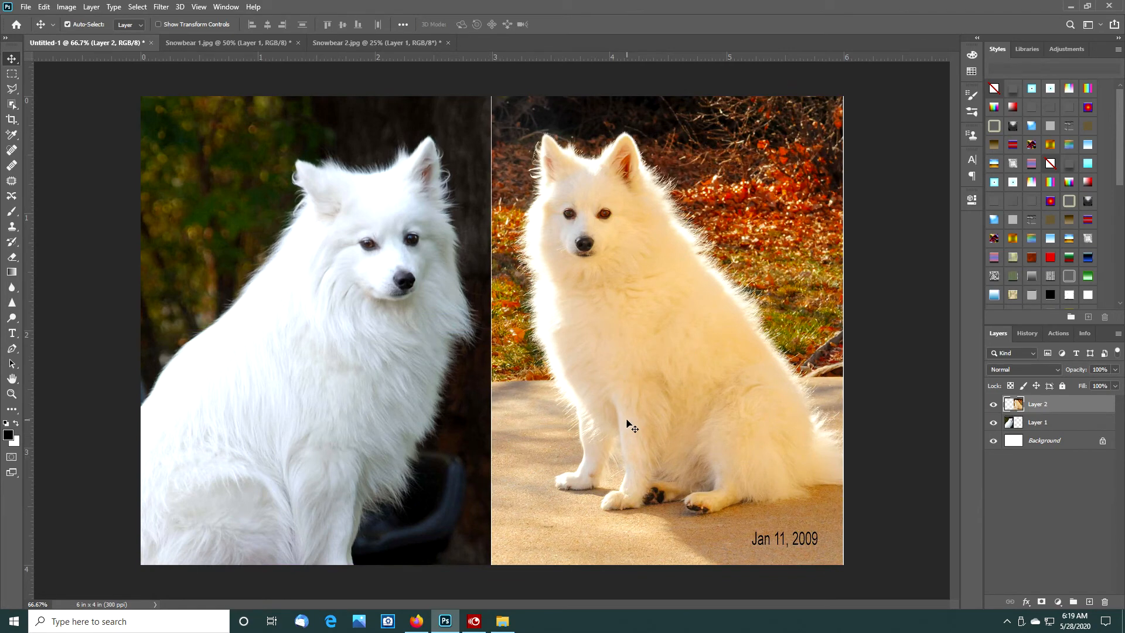
mouse_move(615, 422)
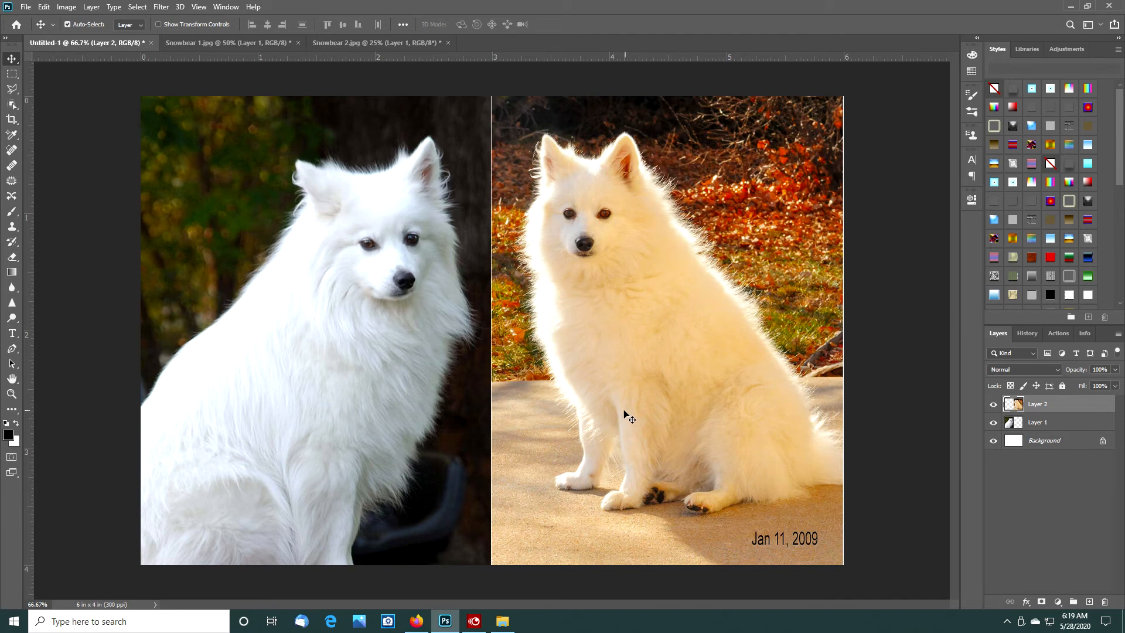
mouse_move(623, 418)
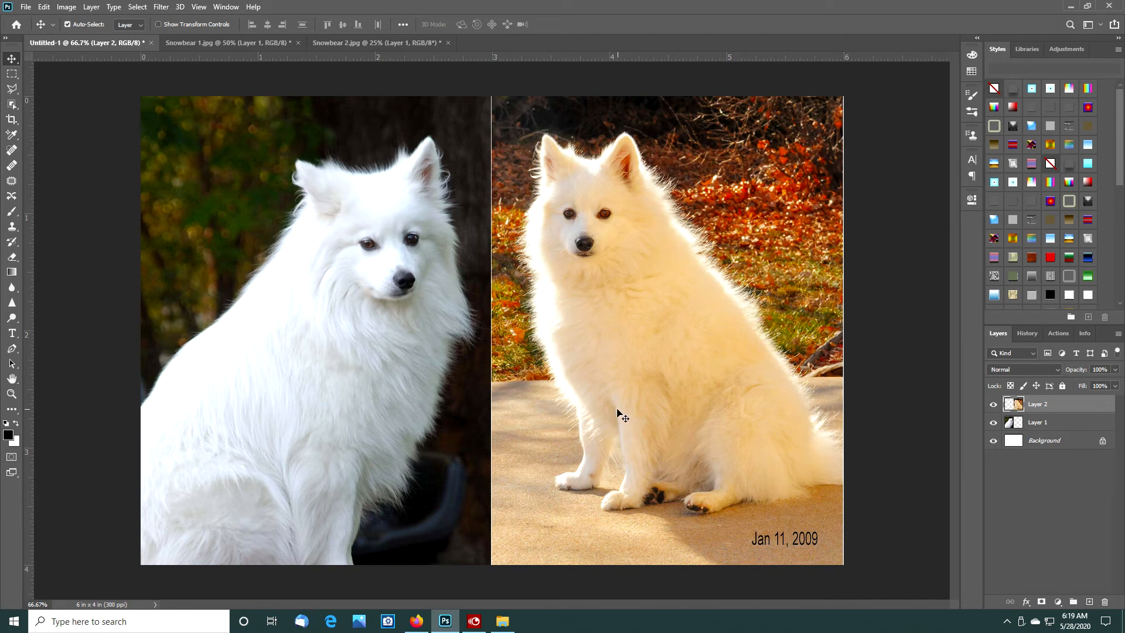
mouse_move(351, 263)
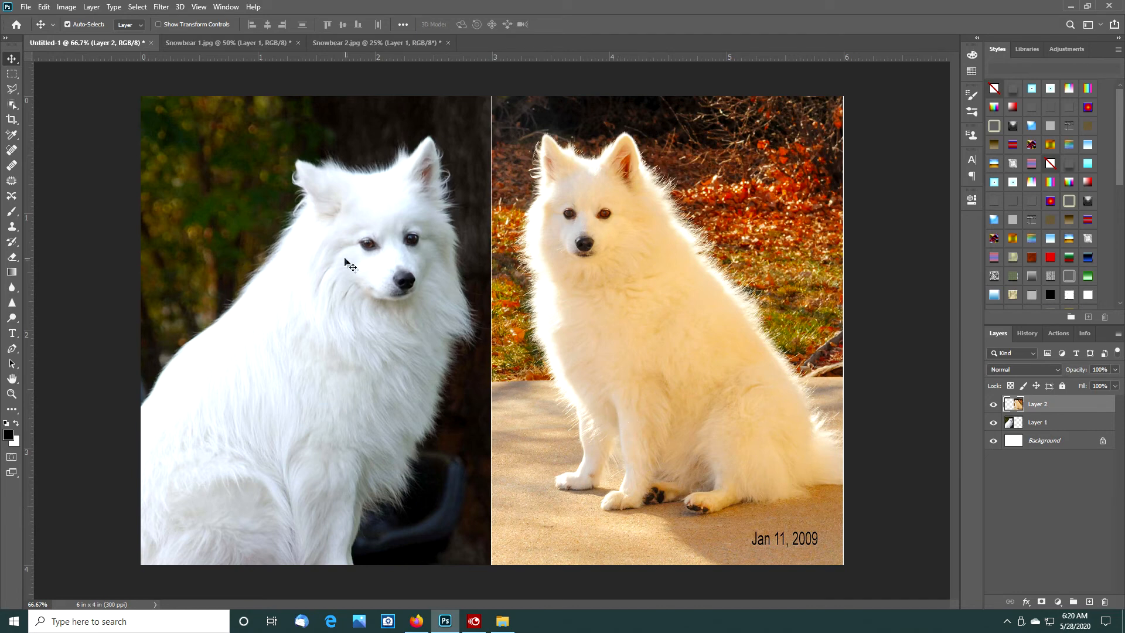
mouse_move(352, 309)
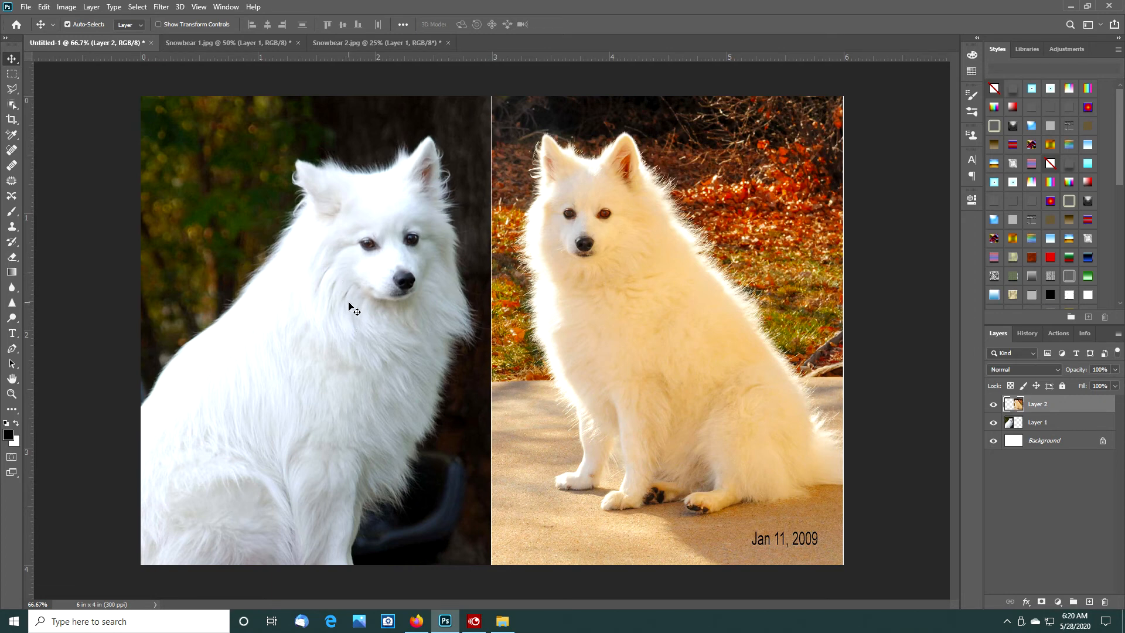
mouse_move(346, 384)
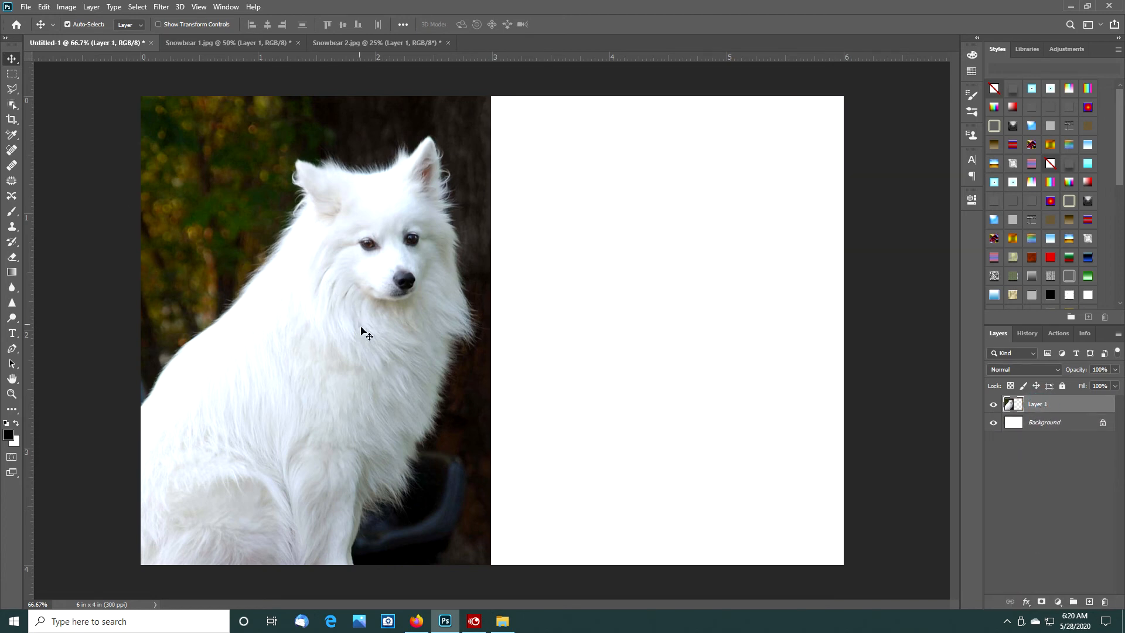
mouse_move(346, 349)
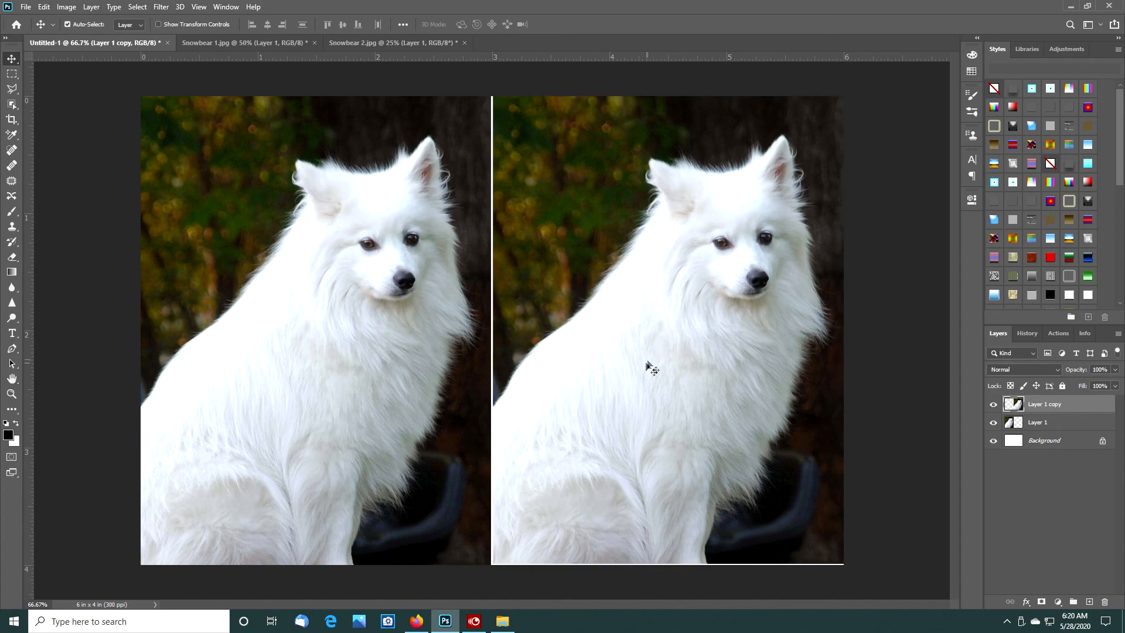
Bring up Photoshop Print Settings for the duplicate-left-photo layout
left_click(651, 366)
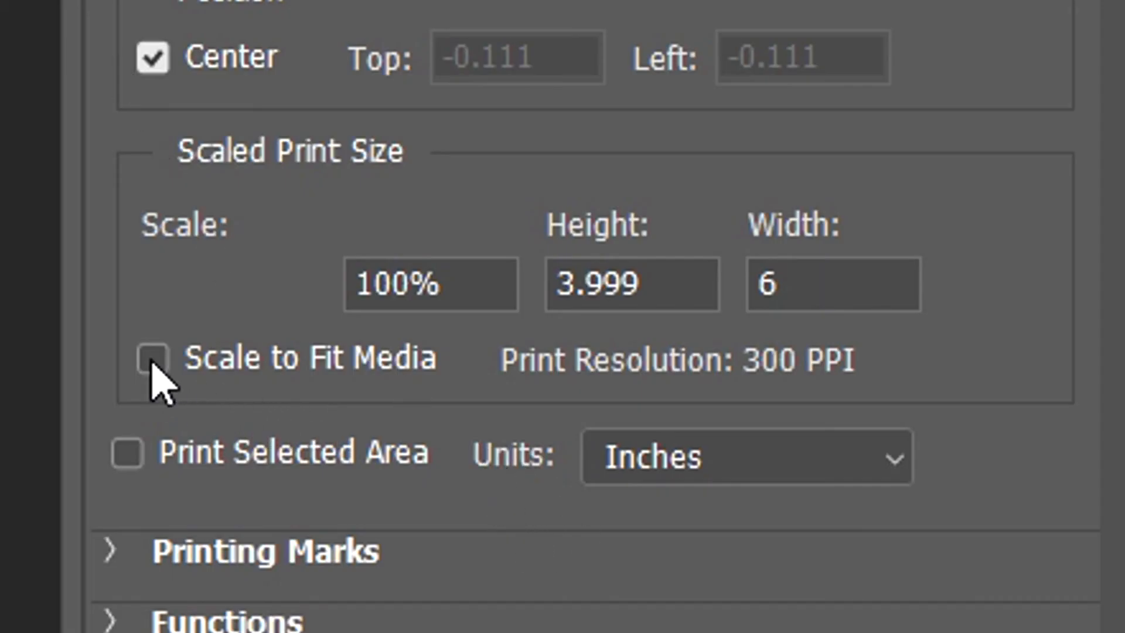
Enable Scale to Fit Media, shrinking the layout to about 94% at 317 PPI
left_click(150, 359)
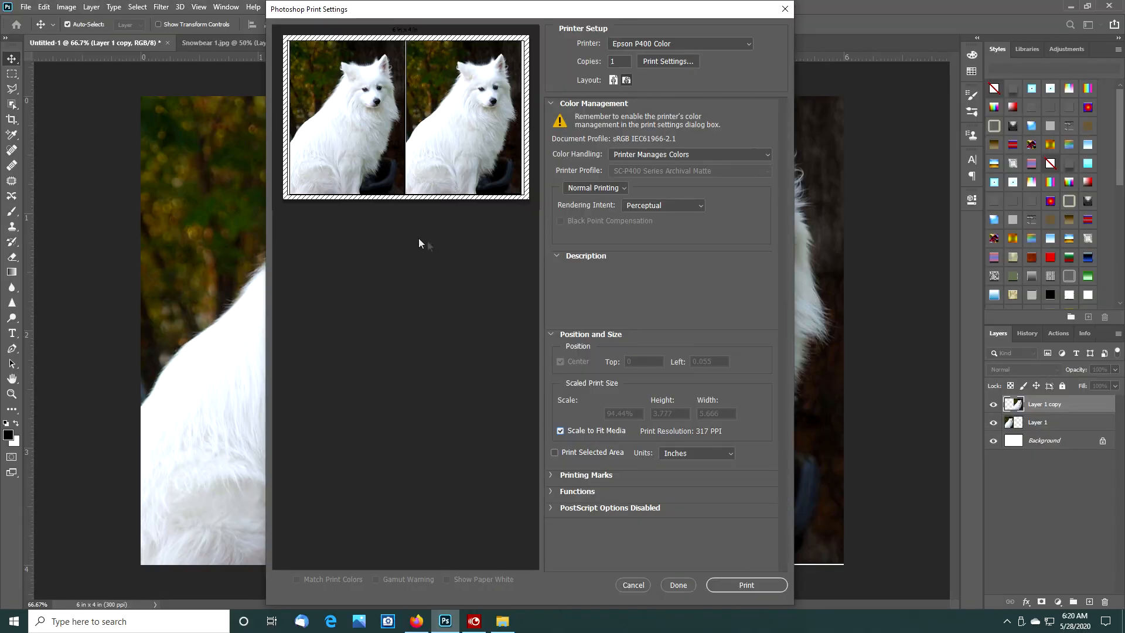
mouse_move(436, 221)
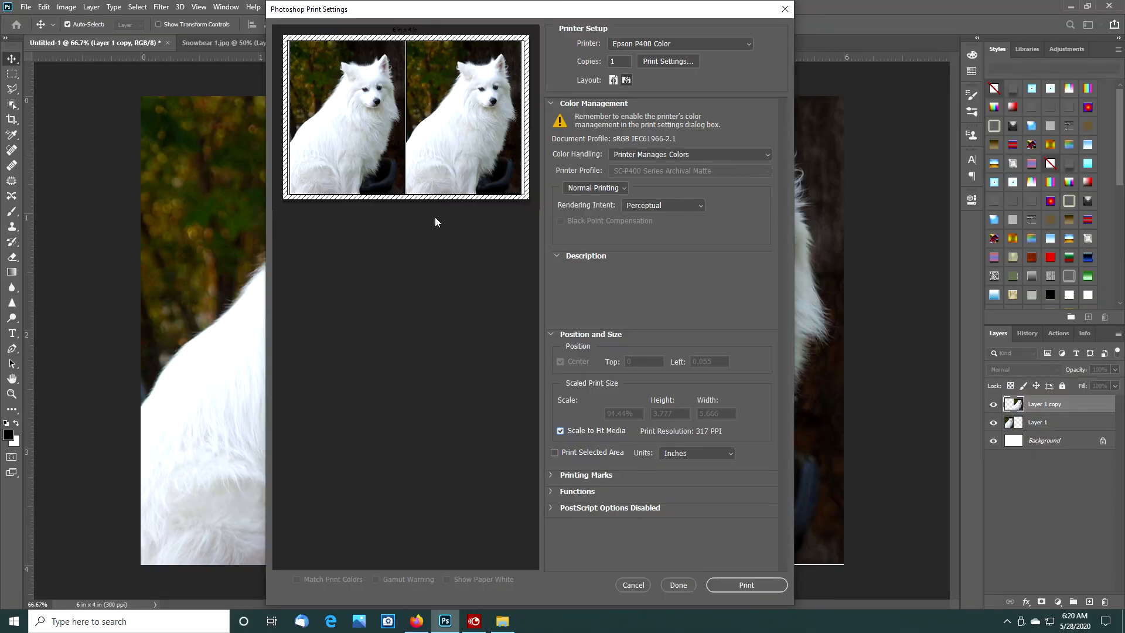